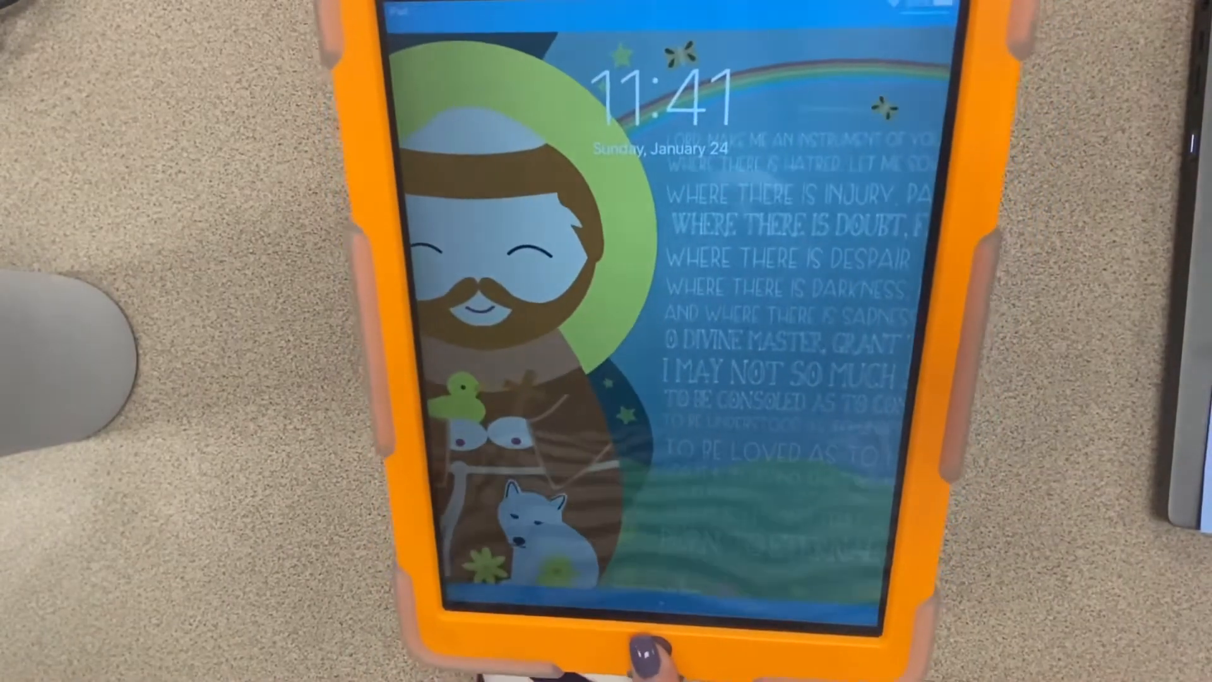
# Step: Wake the iPad from the lock screen before unlocking and launching Safari
pyautogui.click(652, 645)
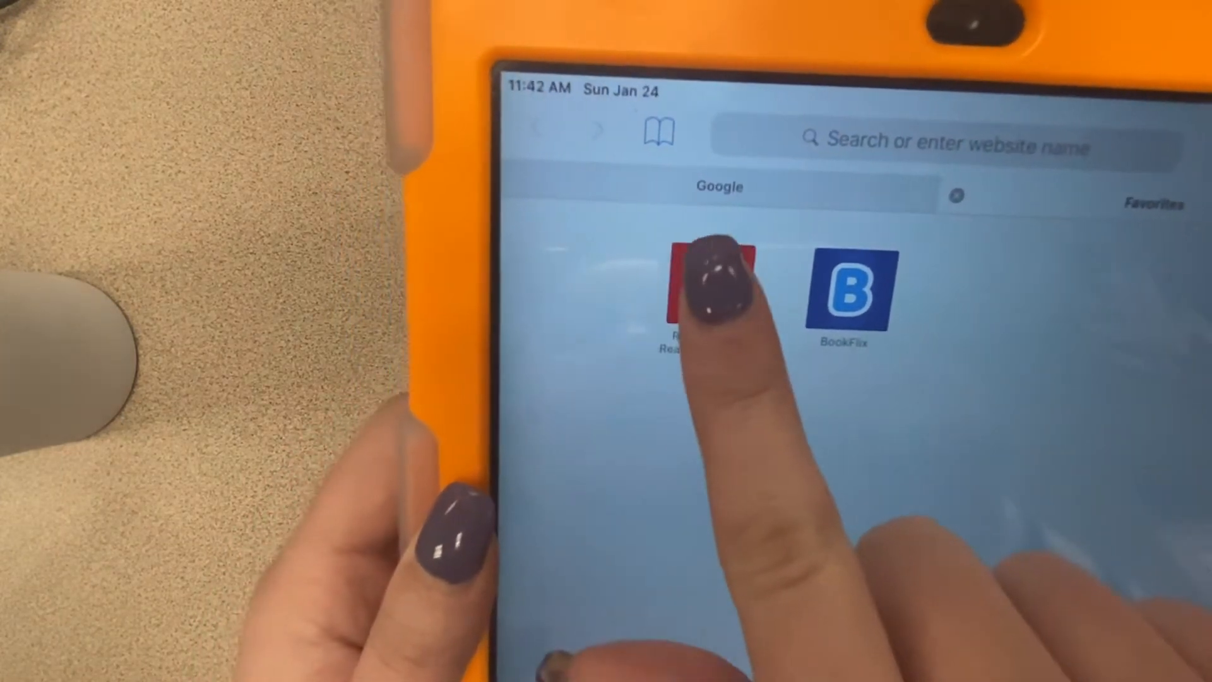
pyautogui.click(711, 294)
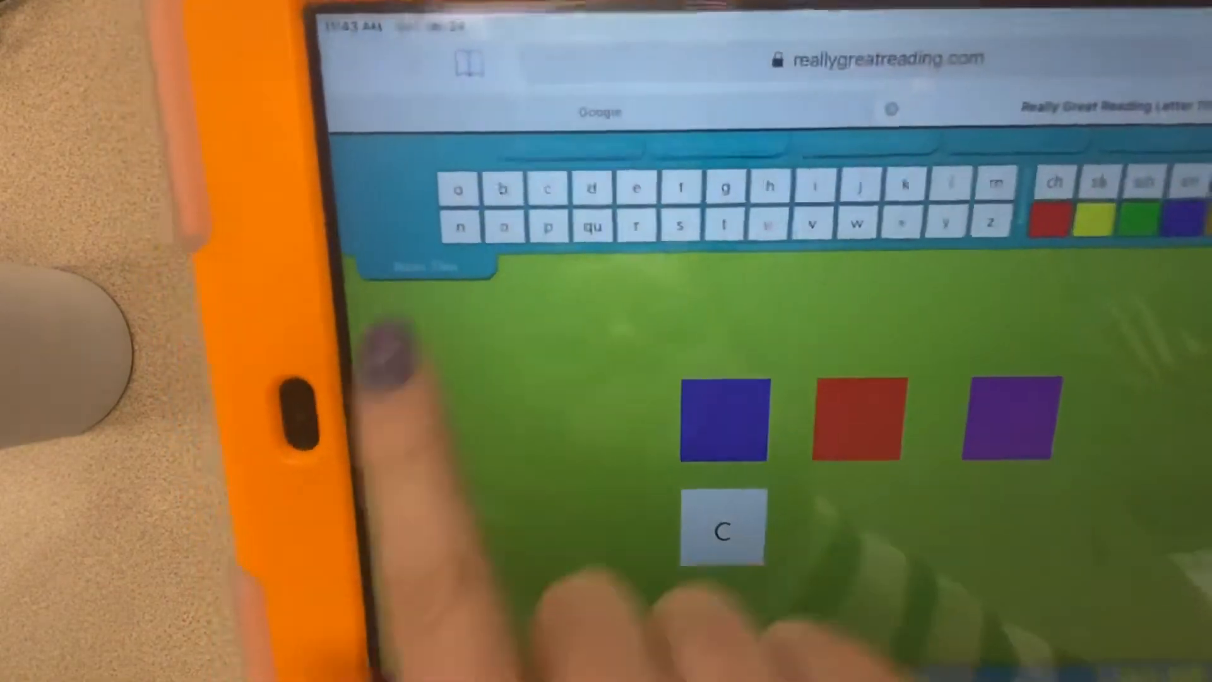
# Step: Pull a new 'a' tile from the letter row to place under the red blank
pyautogui.click(408, 190)
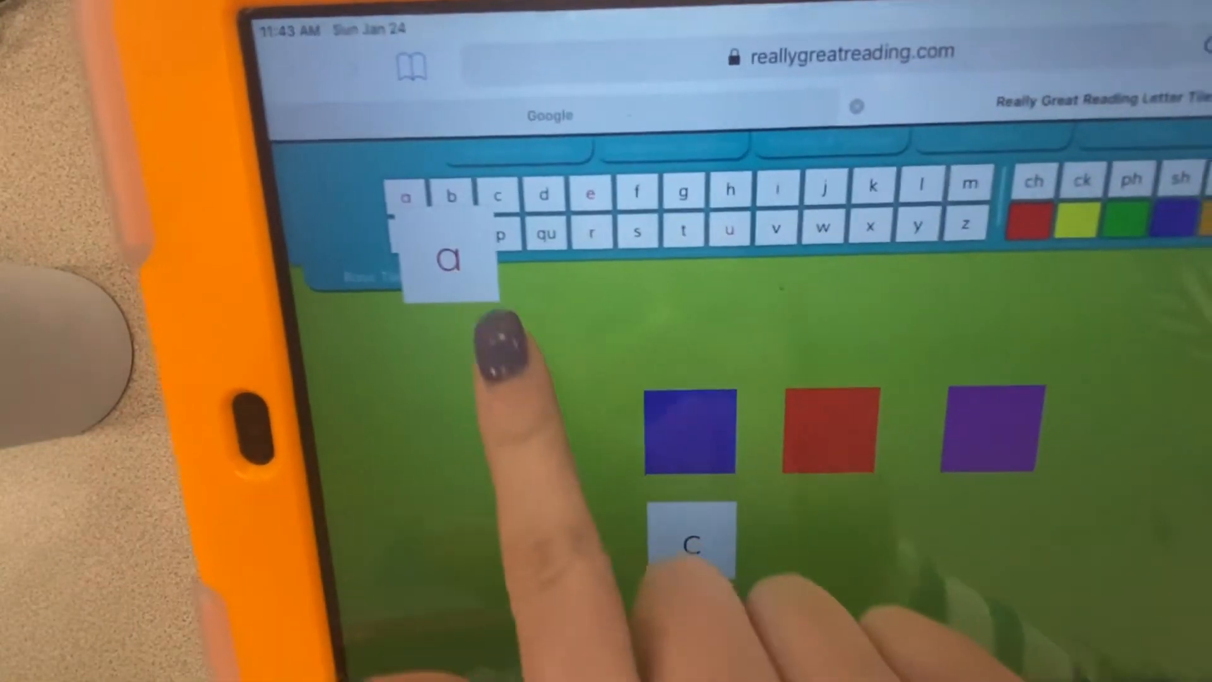